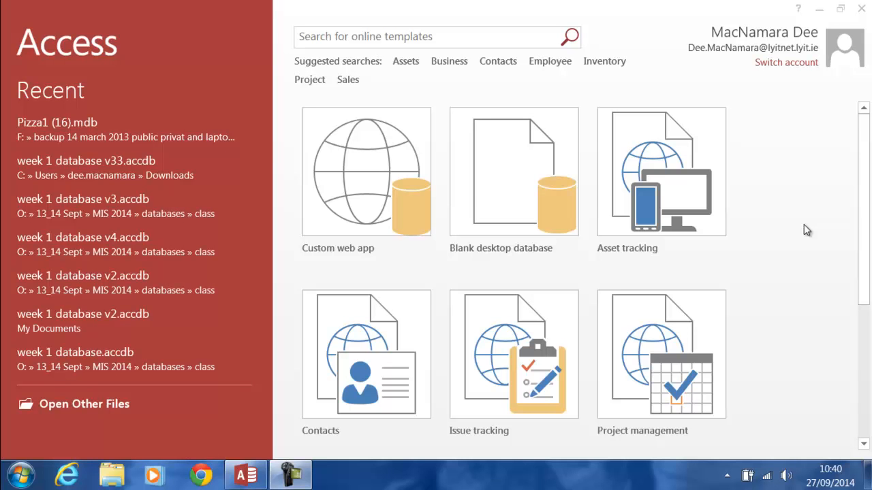
pyautogui.moveTo(520, 171)
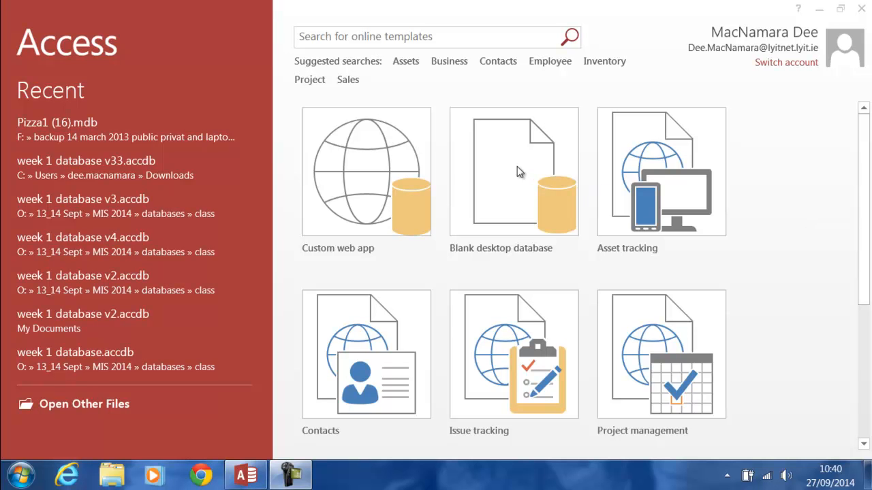
pyautogui.moveTo(515, 177)
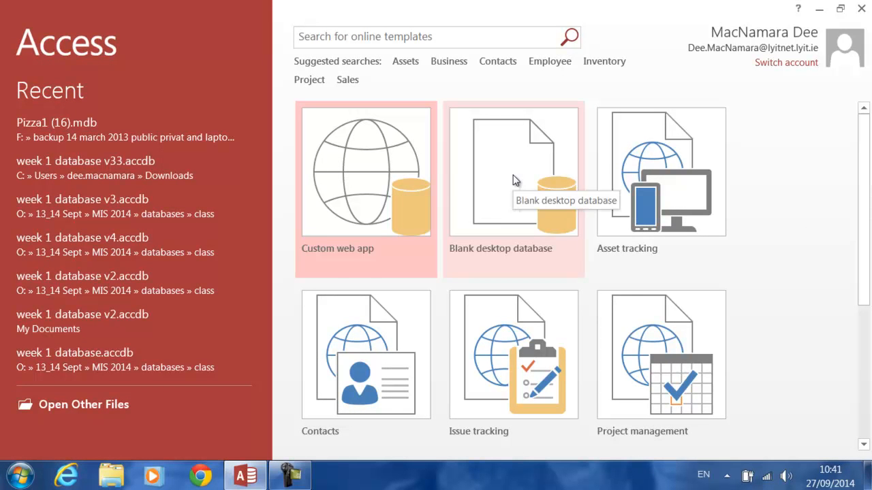
# - Begin a blank desktop database and name its file Pizza
pyautogui.click(514, 171)
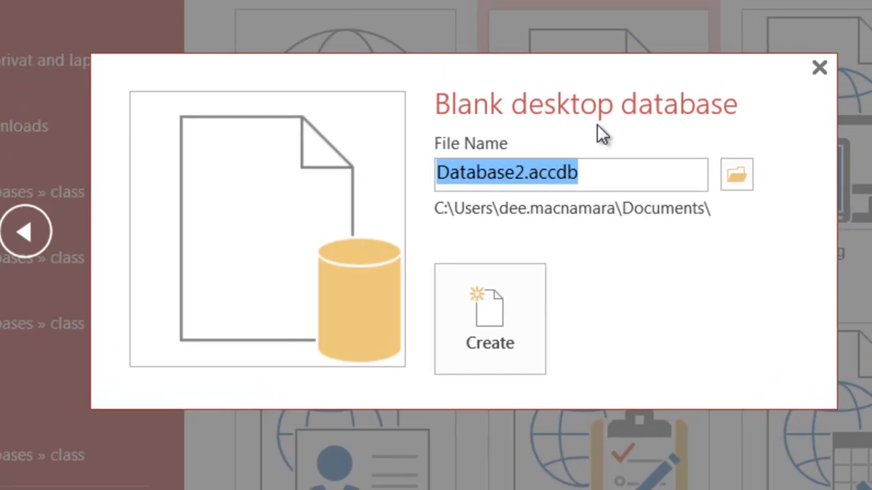
pyautogui.write('Pizza')
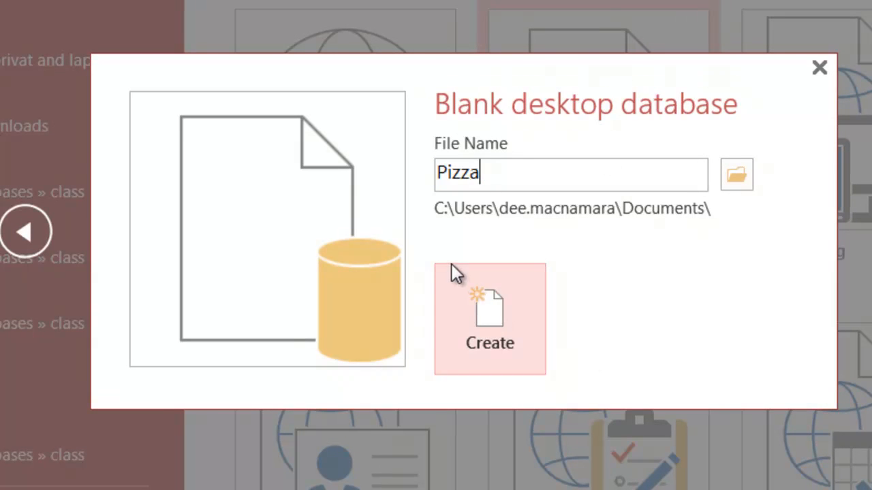
pyautogui.moveTo(518, 319)
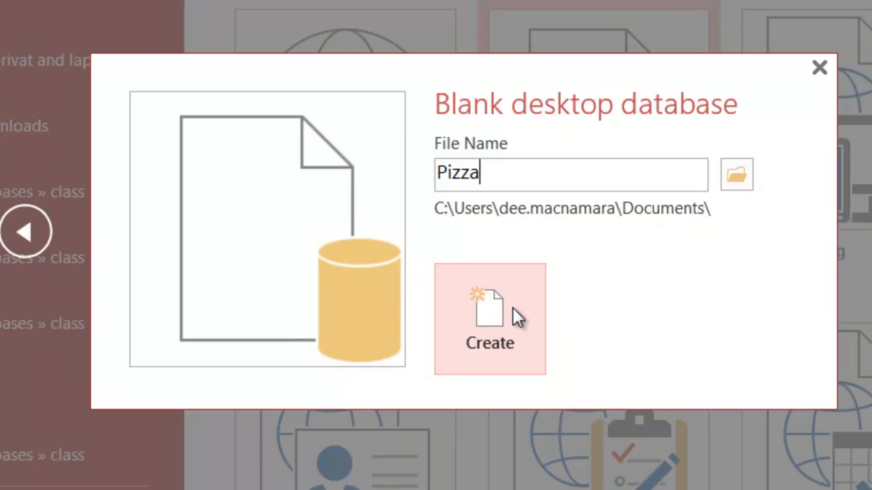
pyautogui.moveTo(736, 176)
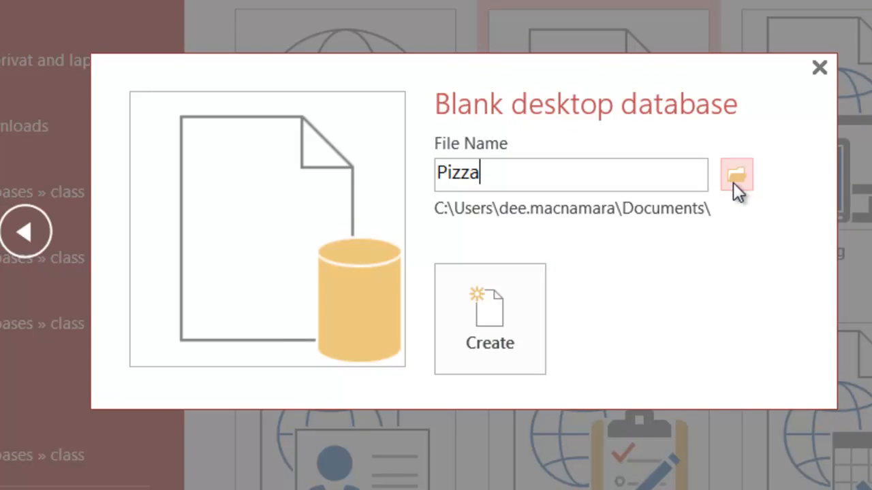
pyautogui.moveTo(737, 176)
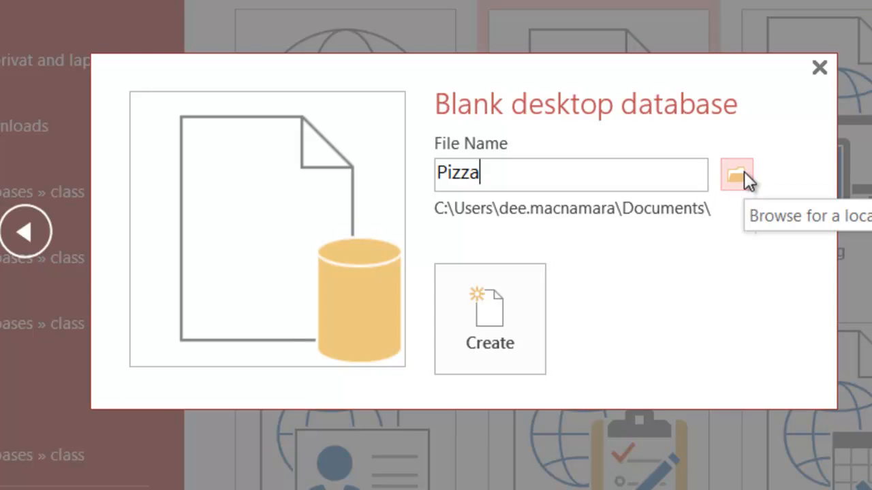
# - Choose a new folder named data inside Documents as the save location for Pizza.accdb
pyautogui.click(735, 174)
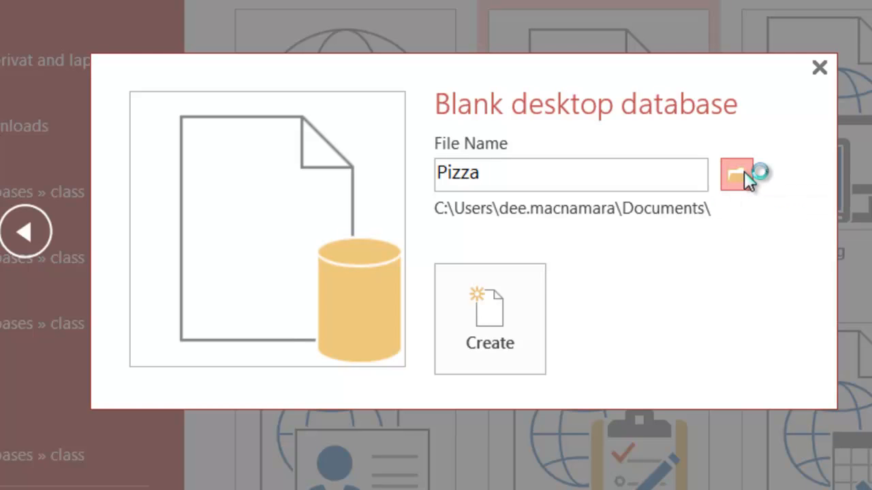
pyautogui.click(736, 175)
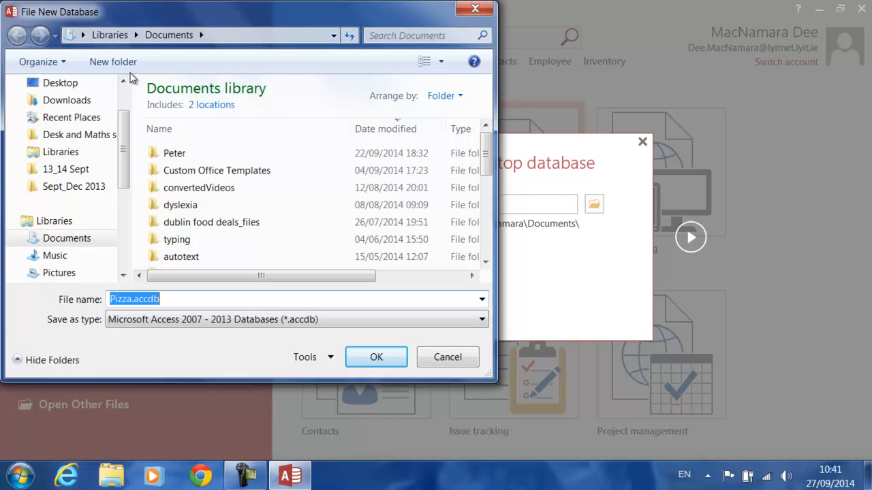
pyautogui.moveTo(111, 63)
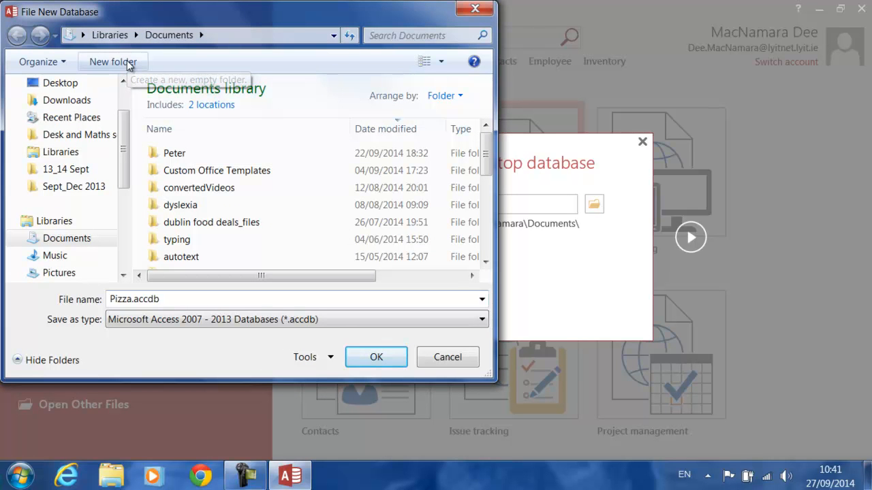
pyautogui.click(113, 62)
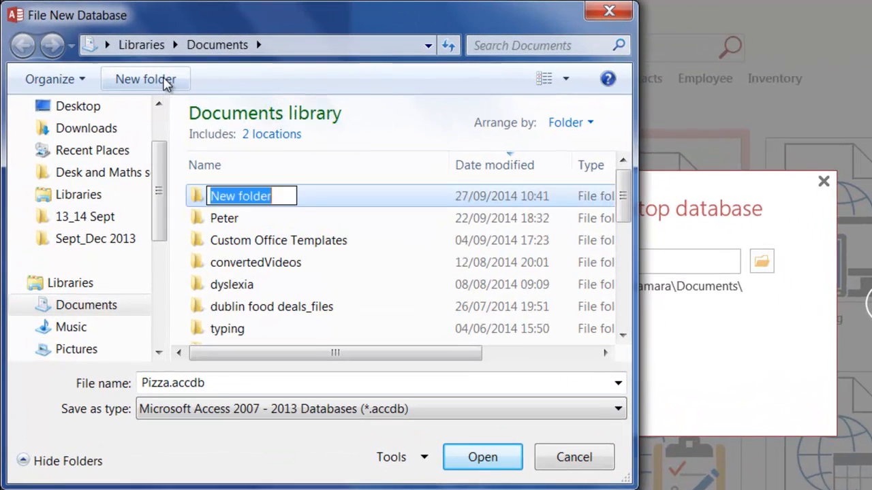
pyautogui.write('da')
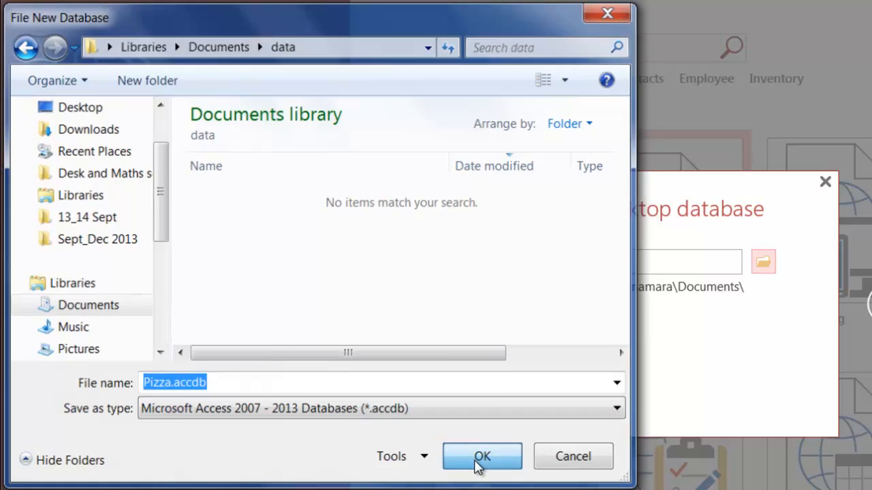
pyautogui.click(483, 456)
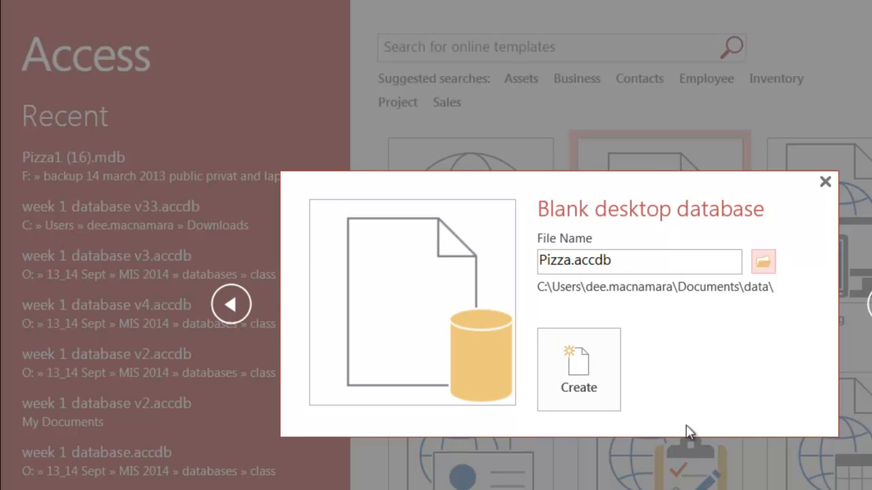
# - Create the Pizza database so it opens with an empty default Table1
pyautogui.click(577, 371)
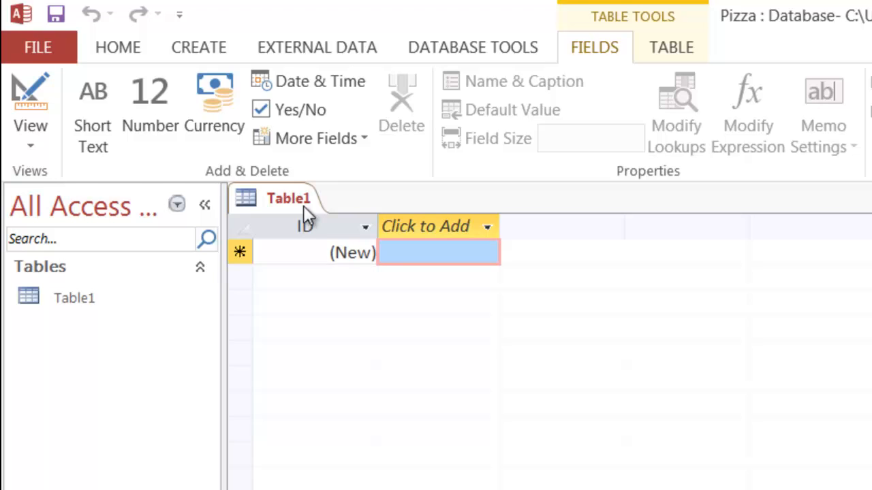
pyautogui.moveTo(329, 216)
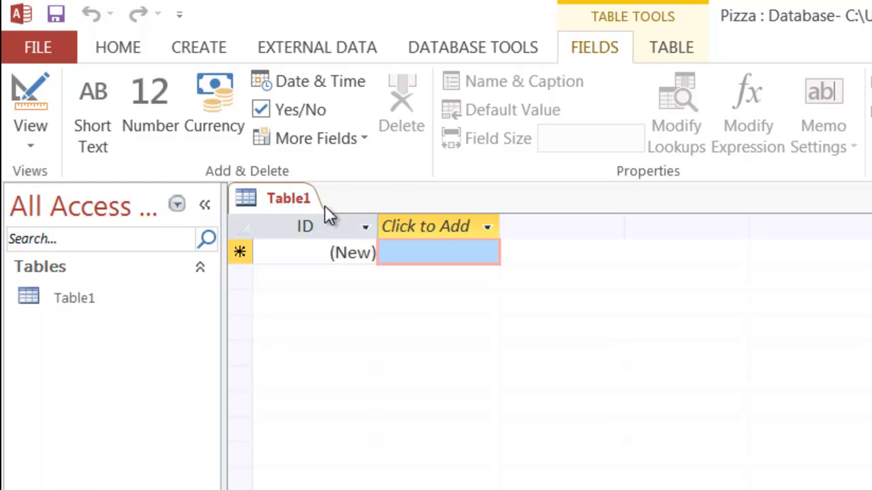
pyautogui.moveTo(559, 247)
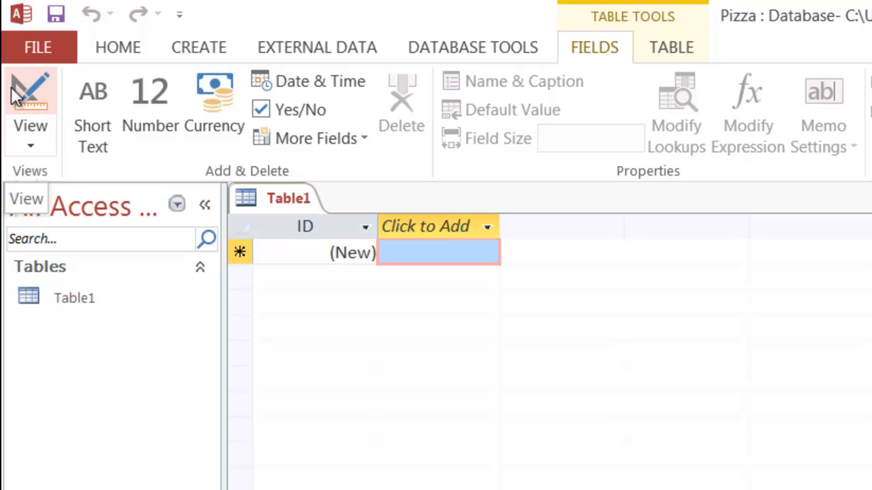
# - Switch to Design View and save the table as Pizza_Details_Table
pyautogui.click(30, 102)
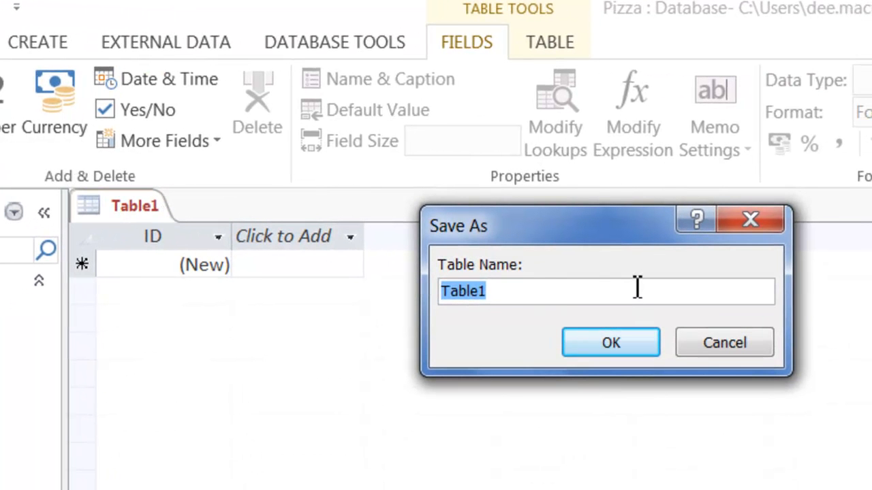
pyautogui.write('P')
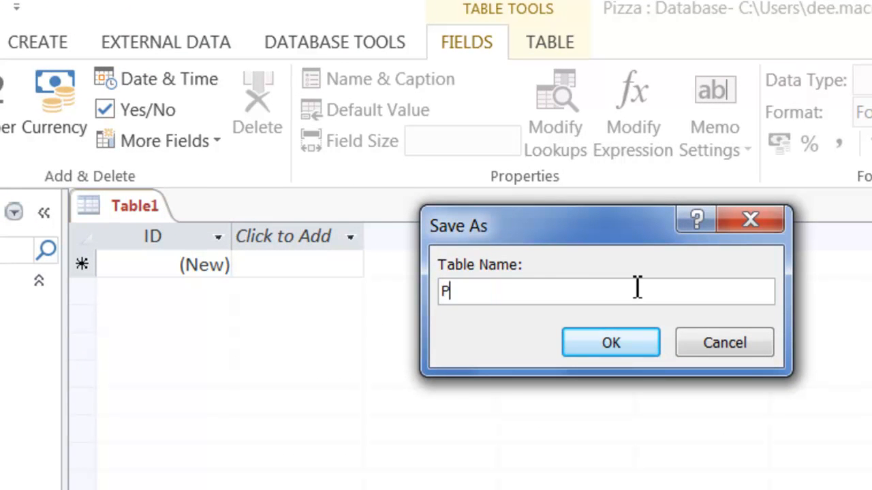
pyautogui.write('izza_Details_Ta')
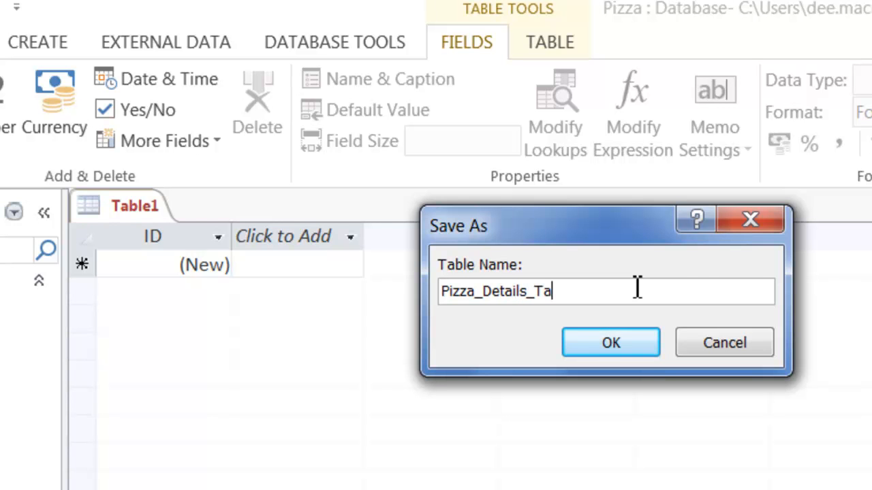
pyautogui.write('ble')
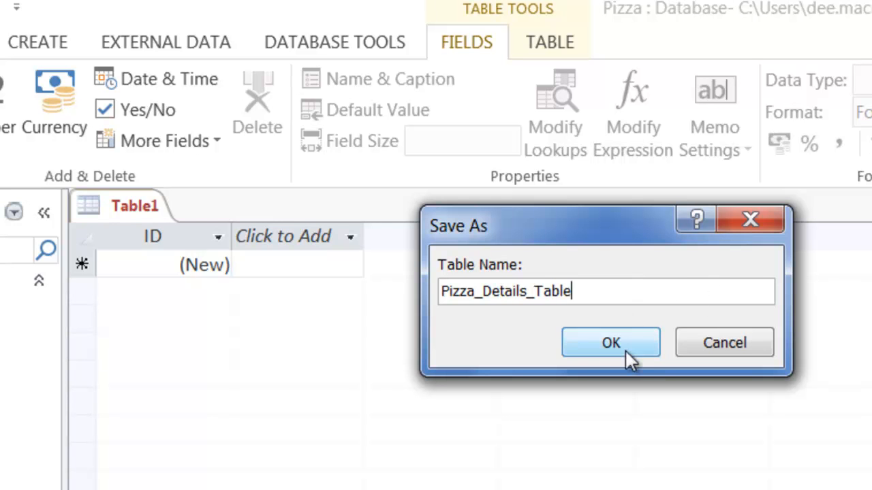
pyautogui.click(610, 344)
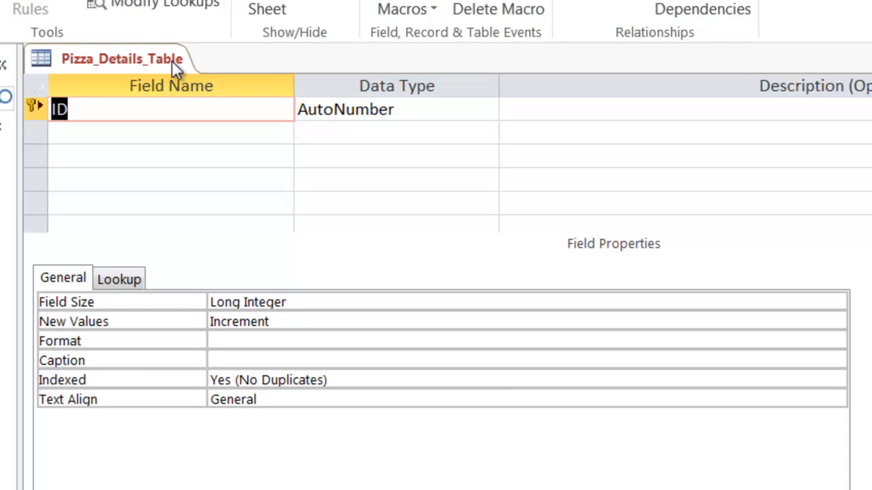
pyautogui.moveTo(220, 63)
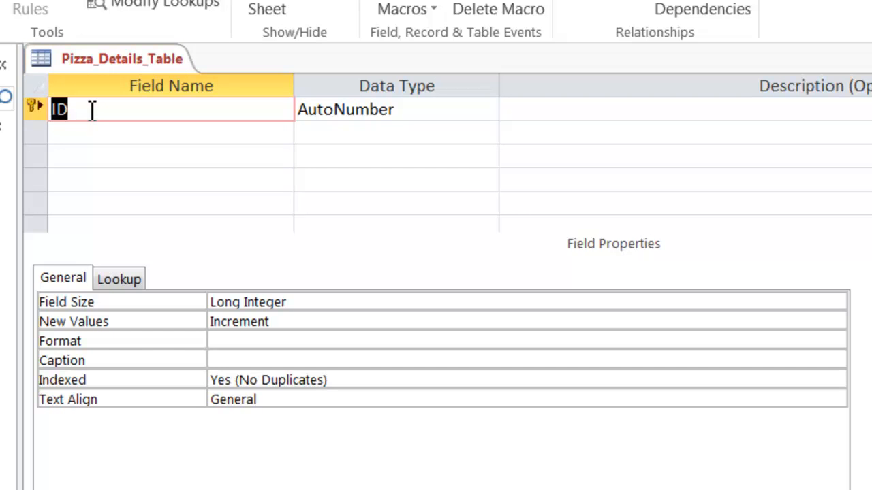
# - Rename the ID field to Pizza_Type and give it the Short Text data type
pyautogui.write('Pizza')
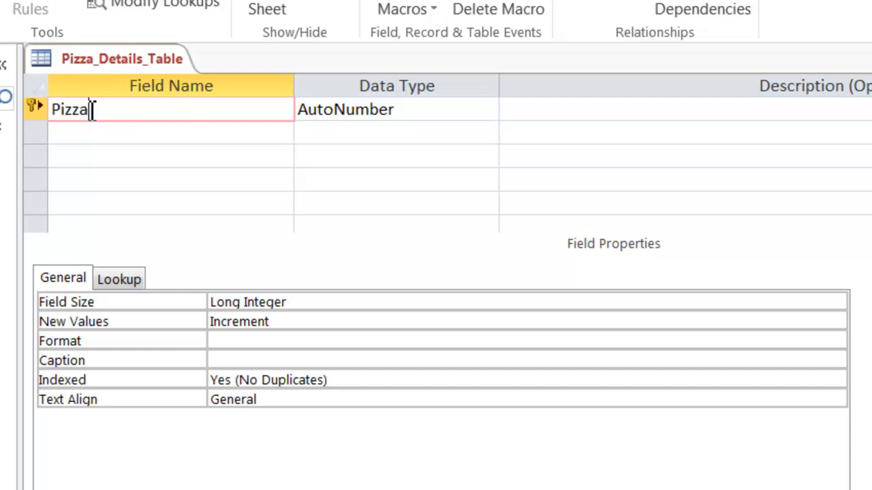
pyautogui.write('_Type')
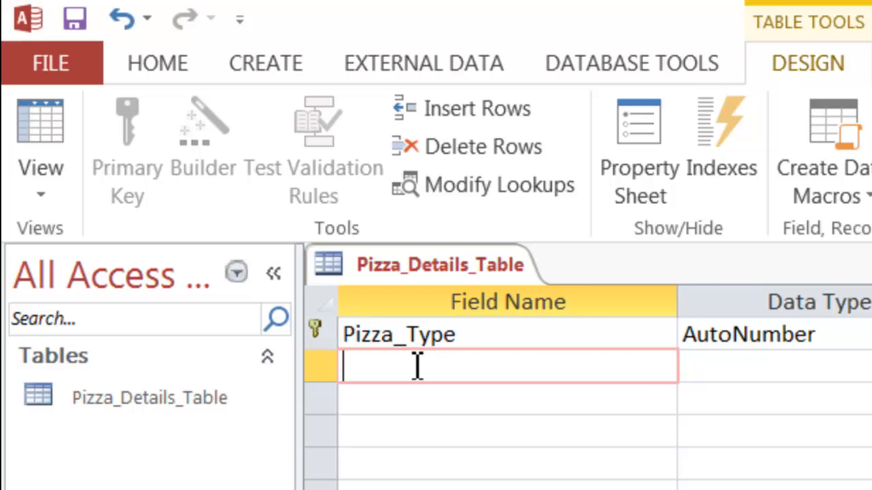
pyautogui.moveTo(643, 316)
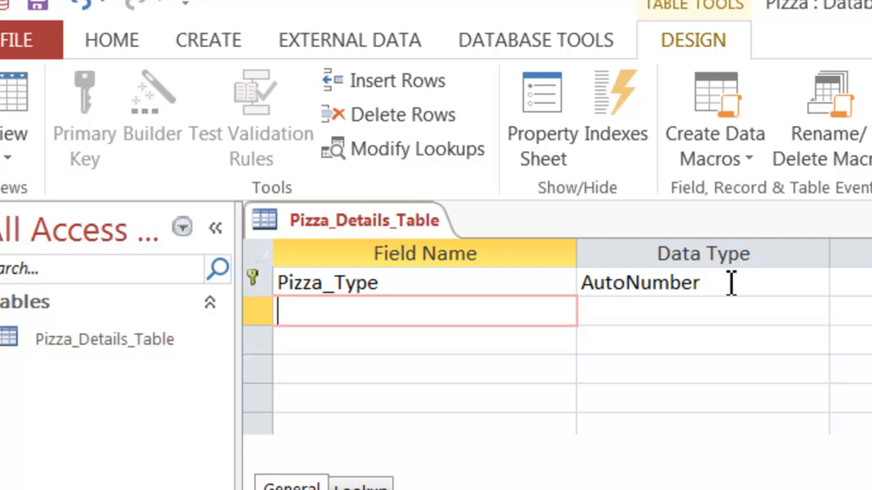
pyautogui.click(815, 282)
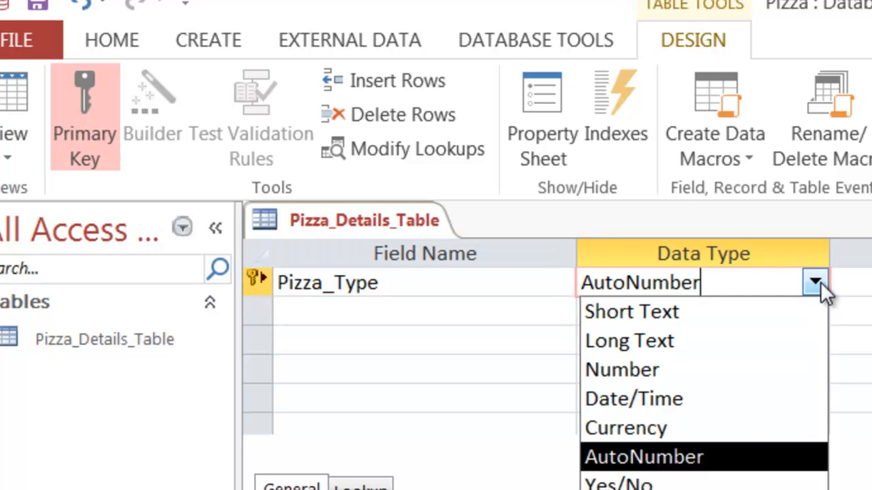
pyautogui.moveTo(769, 311)
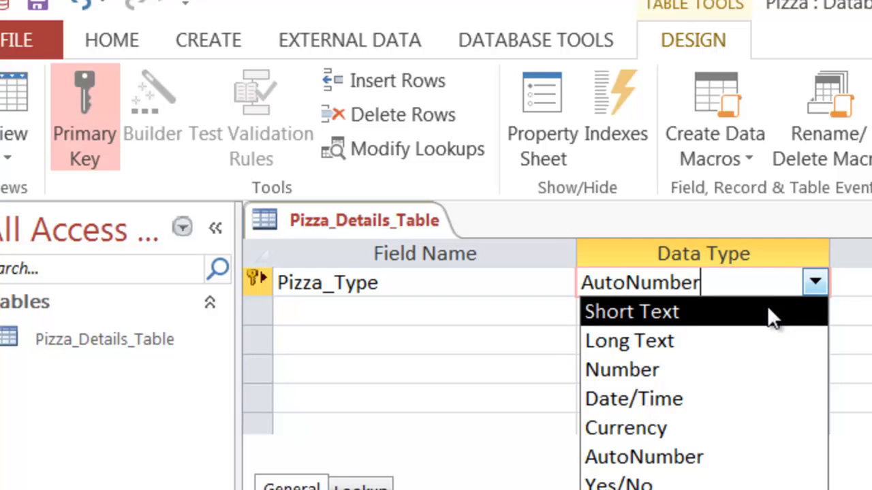
pyautogui.click(630, 311)
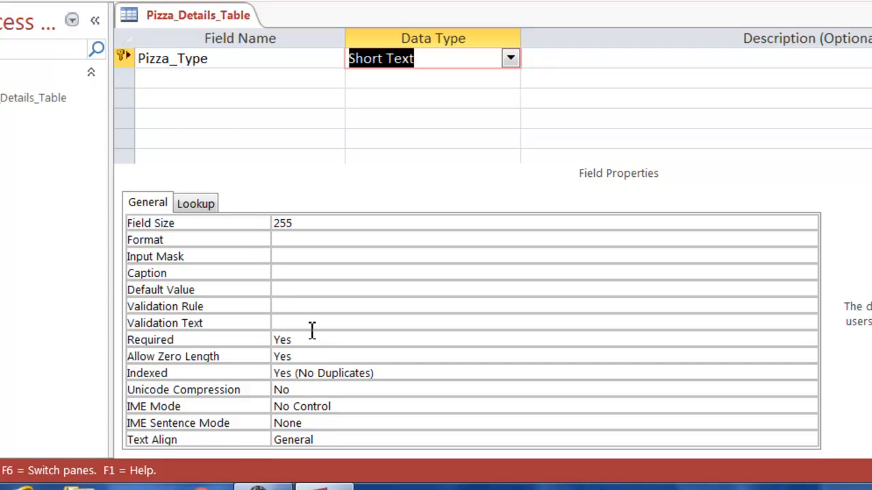
# - Add a second field Pizza_cost with the Currency data type
pyautogui.click(238, 76)
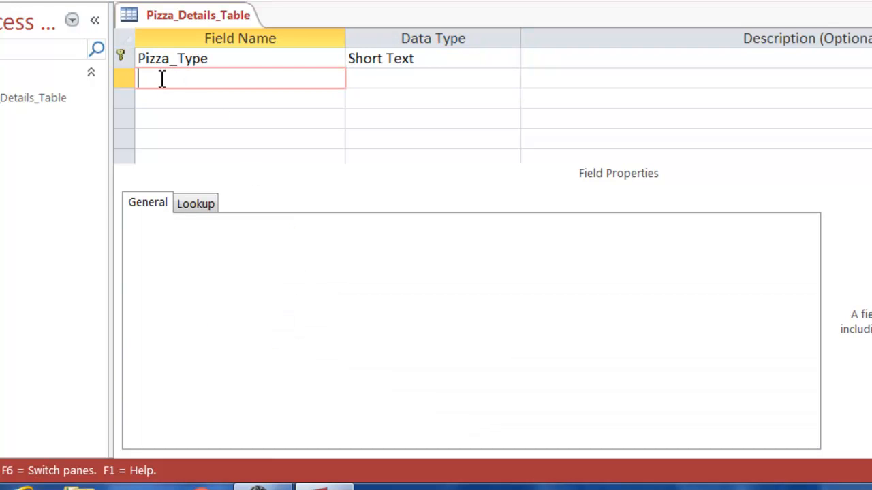
pyautogui.write('Pizza_cost')
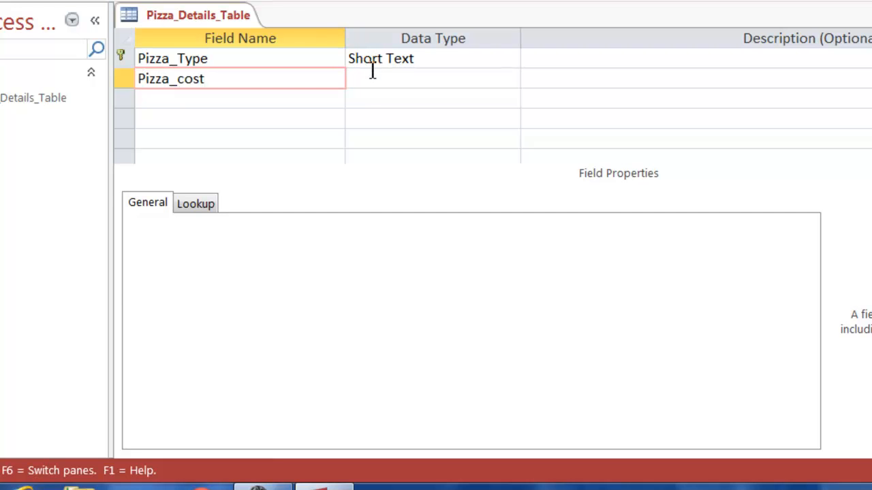
pyautogui.click(510, 78)
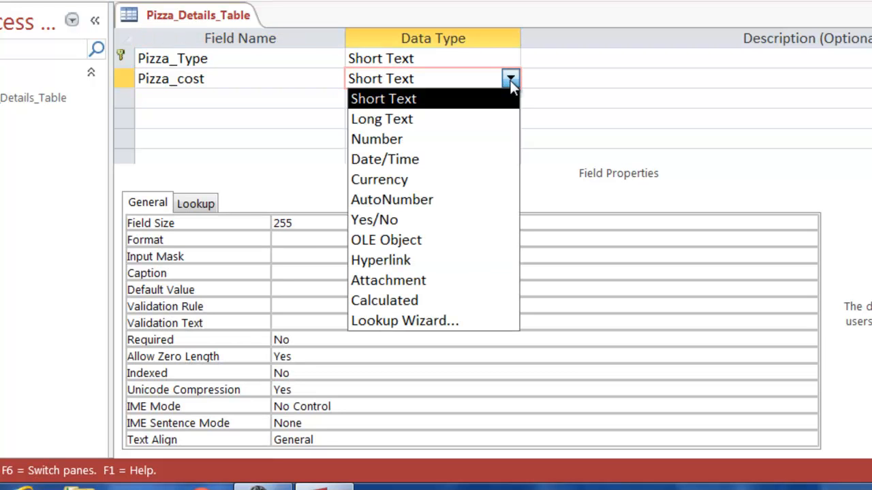
pyautogui.click(378, 180)
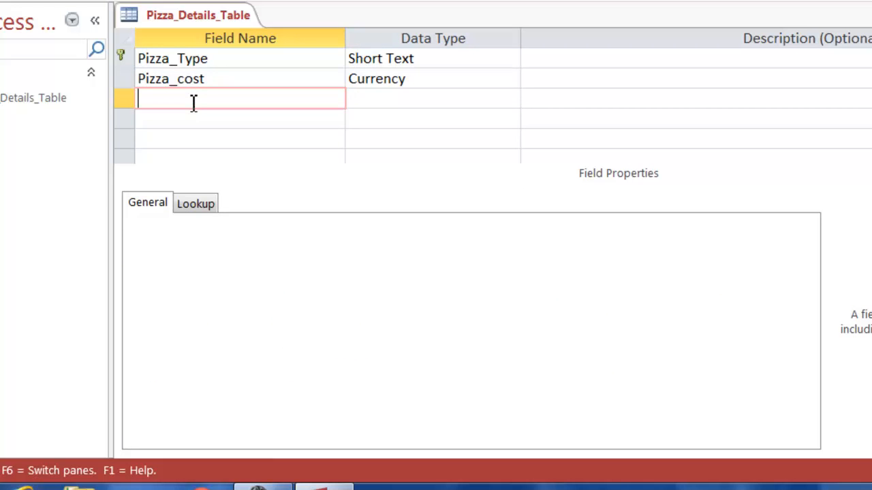
# - Add a third Short Text field Pizza_details and keep Pizza_Type required
pyautogui.write('P')
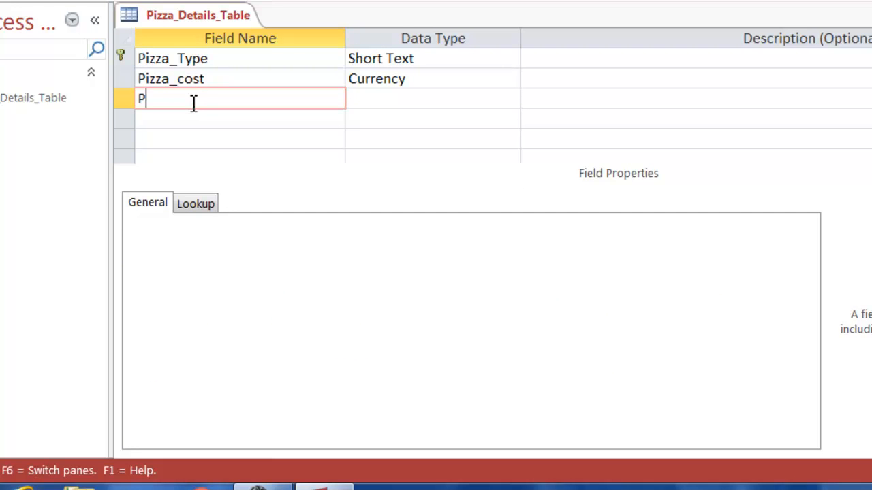
pyautogui.write('izza_details')
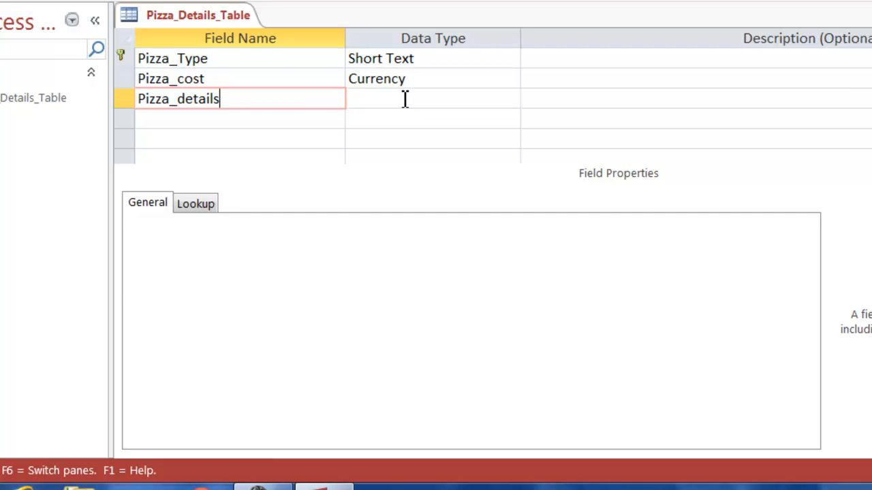
pyautogui.click(422, 98)
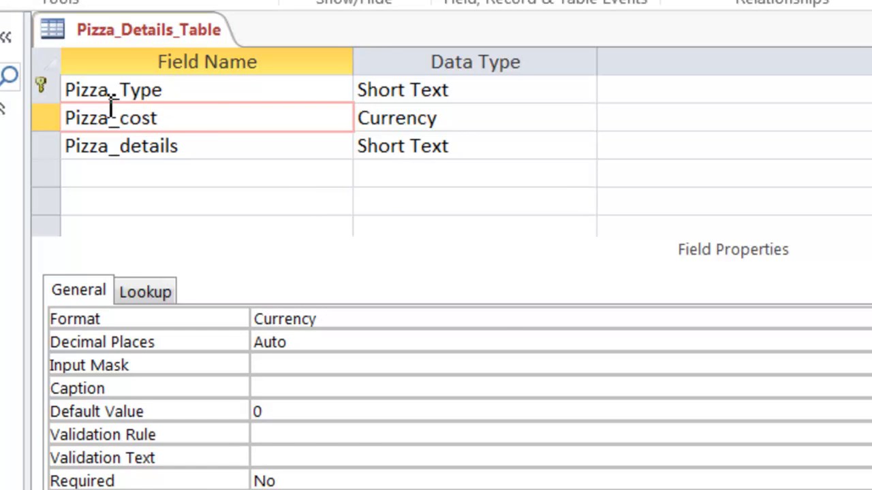
pyautogui.click(111, 90)
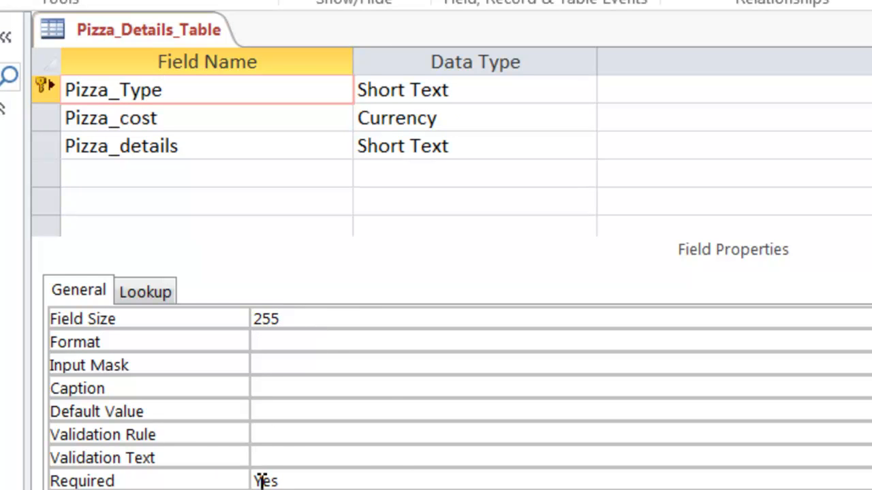
pyautogui.moveTo(384, 477)
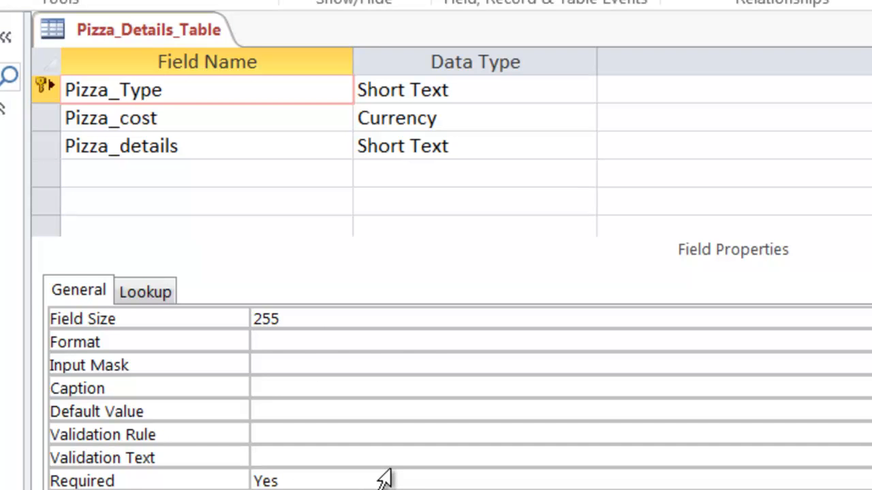
# - Save the table design and switch to Datasheet View for data entry
pyautogui.click(161, 90)
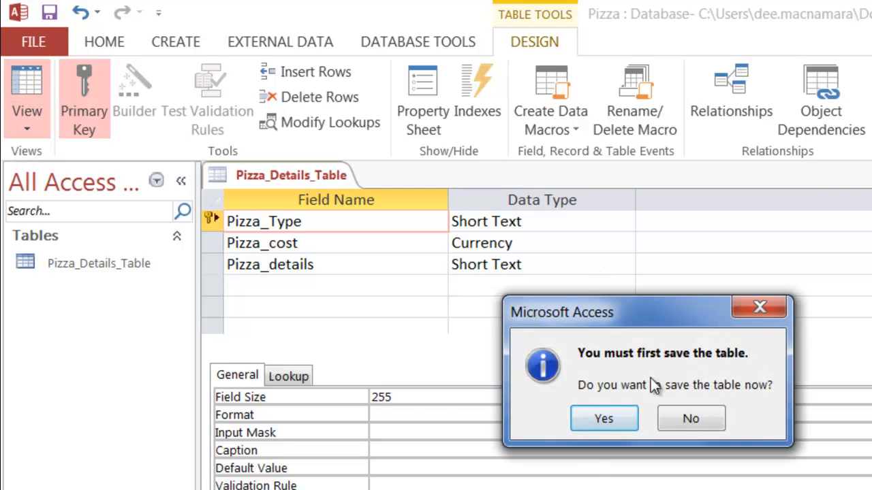
pyautogui.moveTo(604, 418)
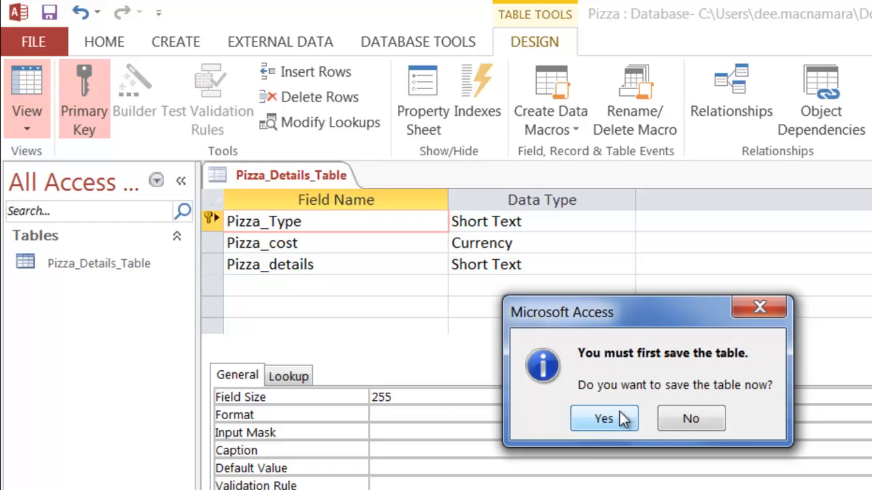
pyautogui.click(603, 418)
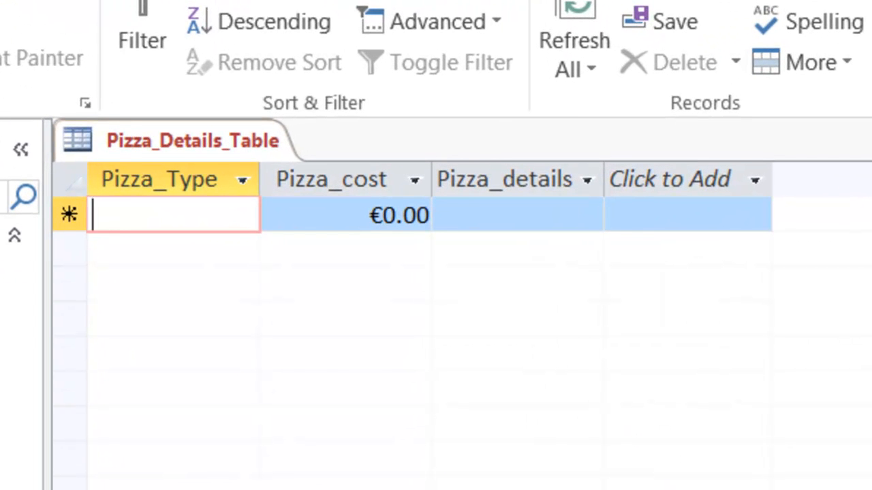
# - Enter the first record Ham, 8.5, Ham and Cheese and widen the Pizza_details column
pyautogui.write('Ham')
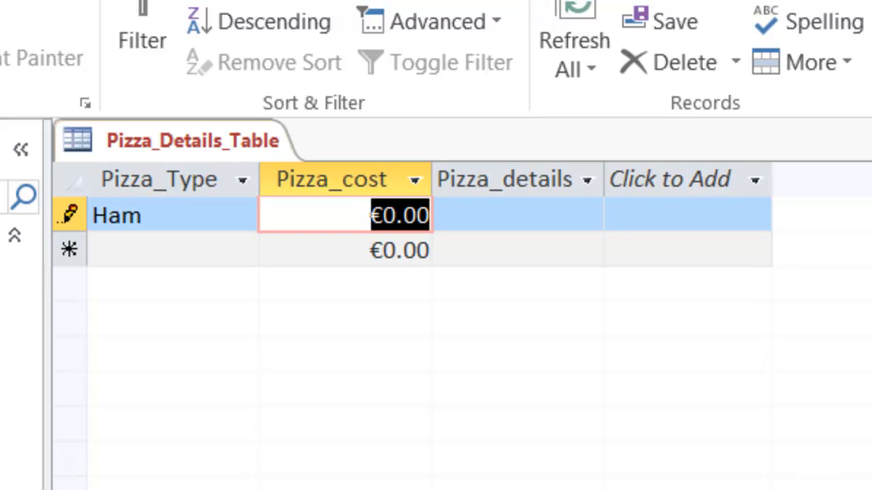
pyautogui.write('8.5')
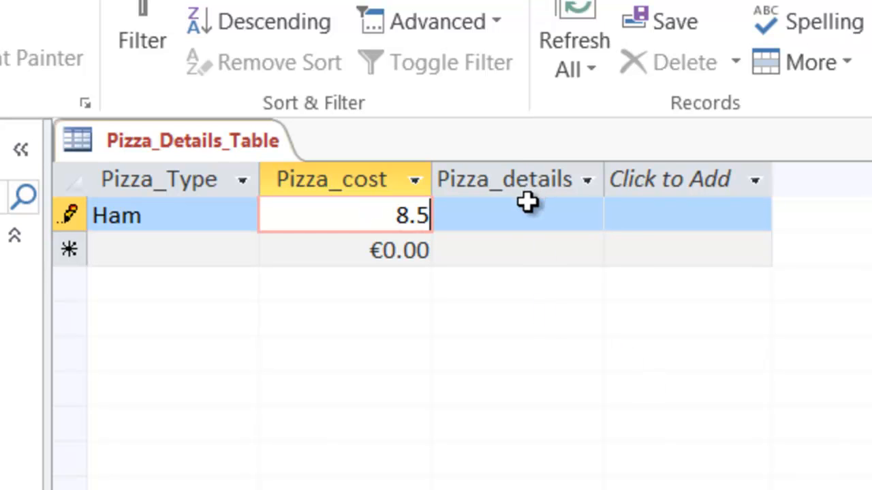
pyautogui.click(518, 216)
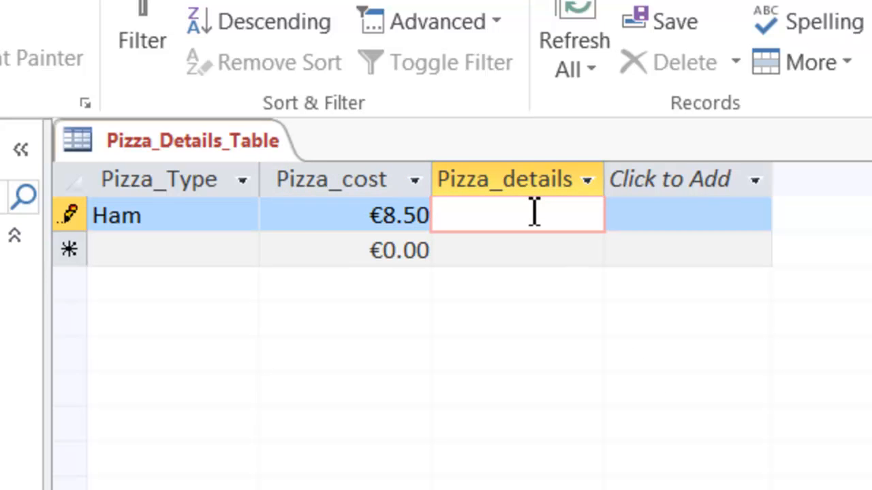
pyautogui.write('Ham')
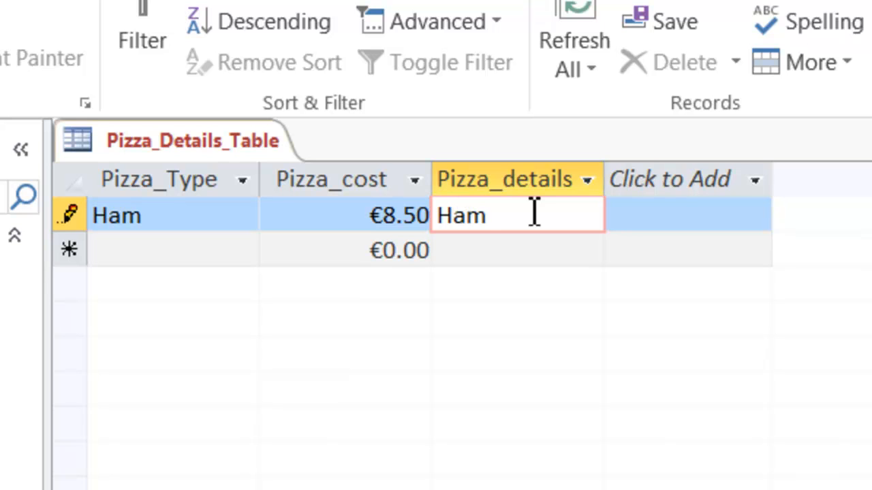
pyautogui.write('and Che')
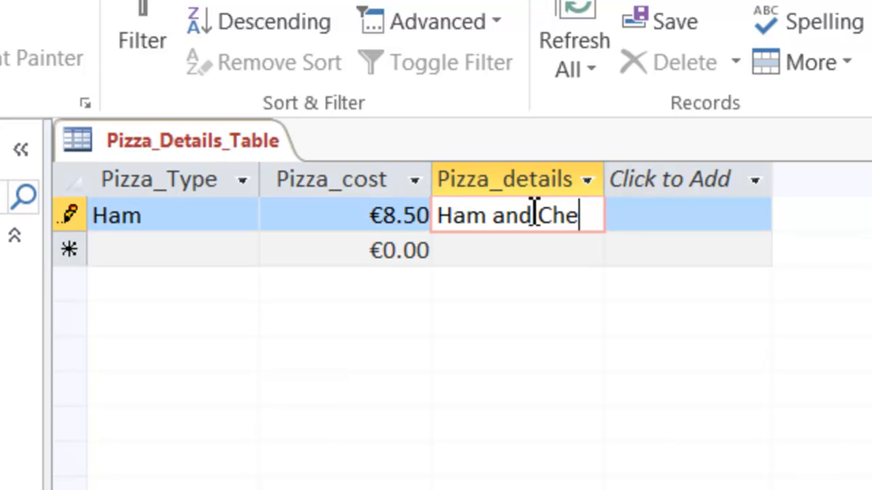
pyautogui.write('ese')
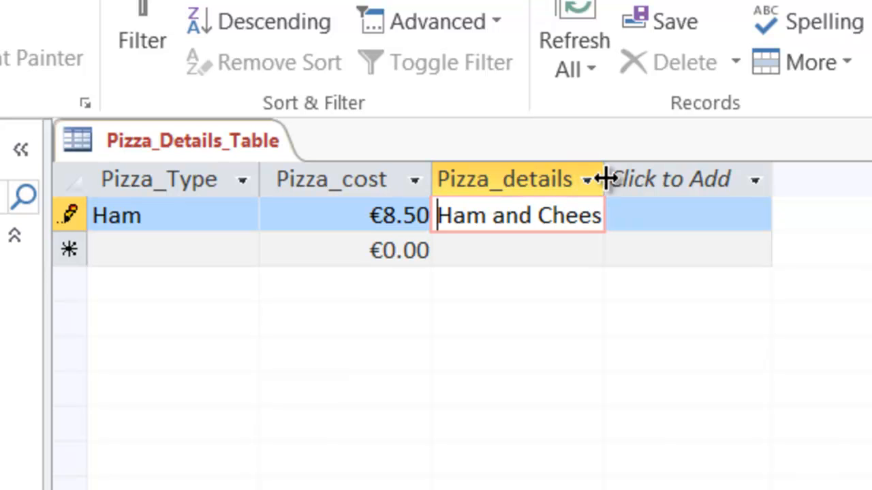
pyautogui.write('e')
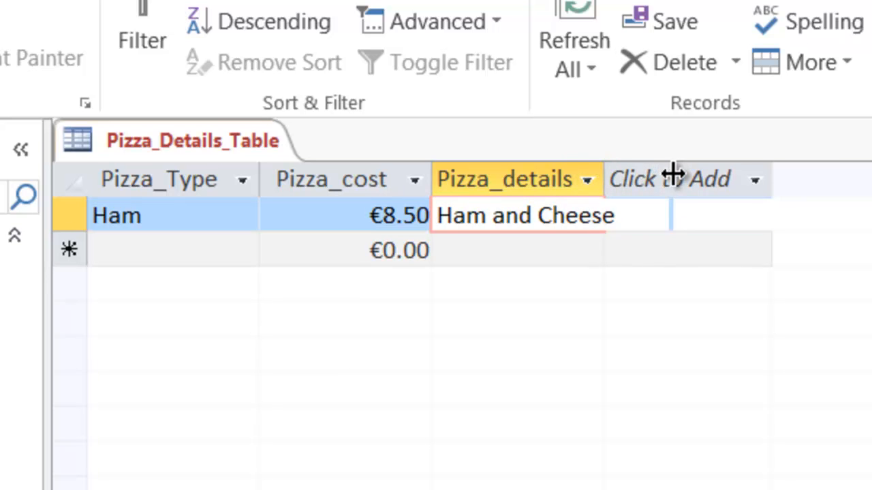
pyautogui.click(749, 216)
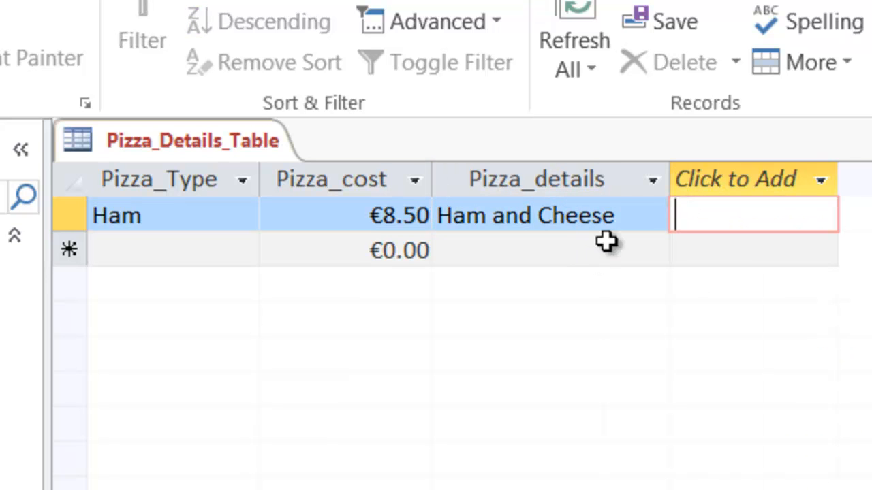
pyautogui.moveTo(653, 180)
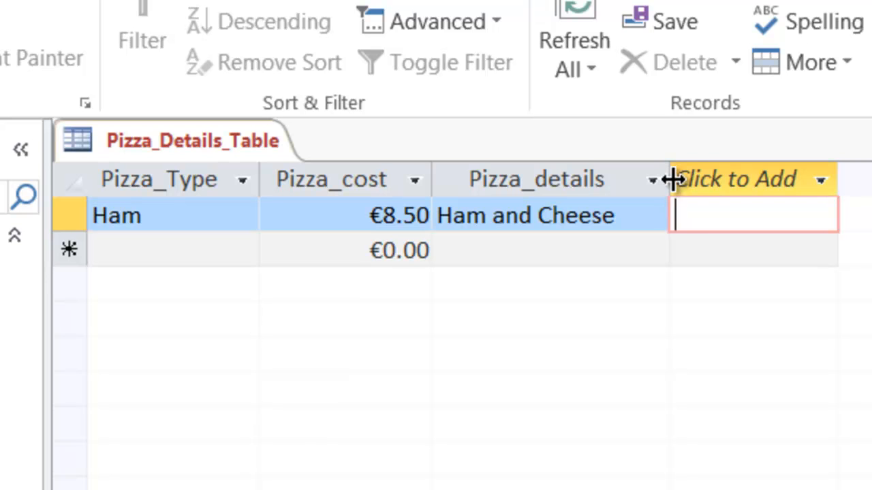
pyautogui.click(749, 180)
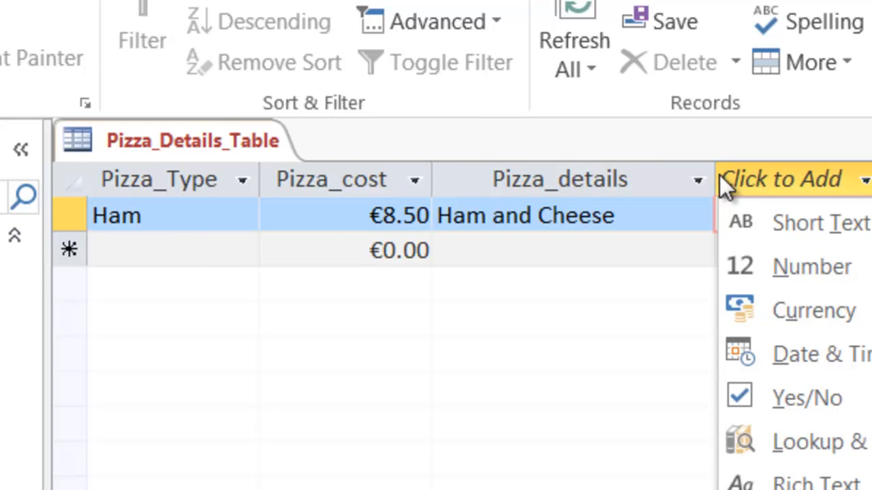
pyautogui.click(174, 250)
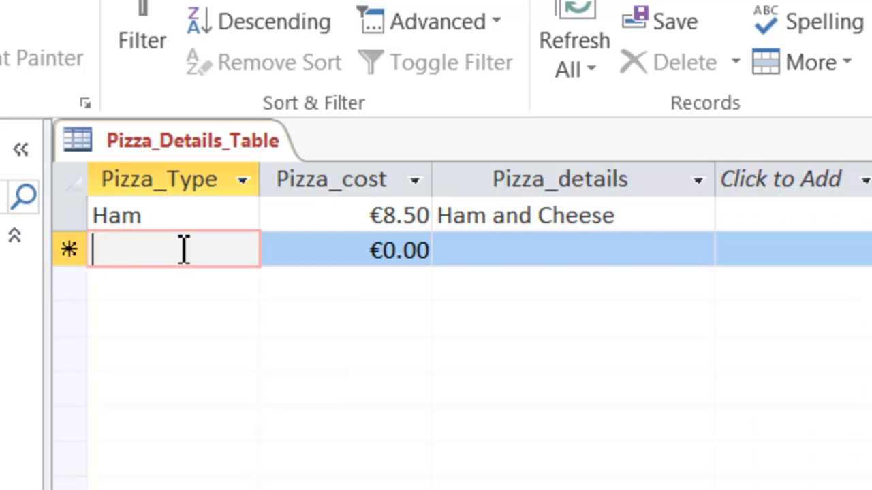
# - Enter the second record Pesto, 7.9, Pesto-basil and Cheese
pyautogui.write('Pesto')
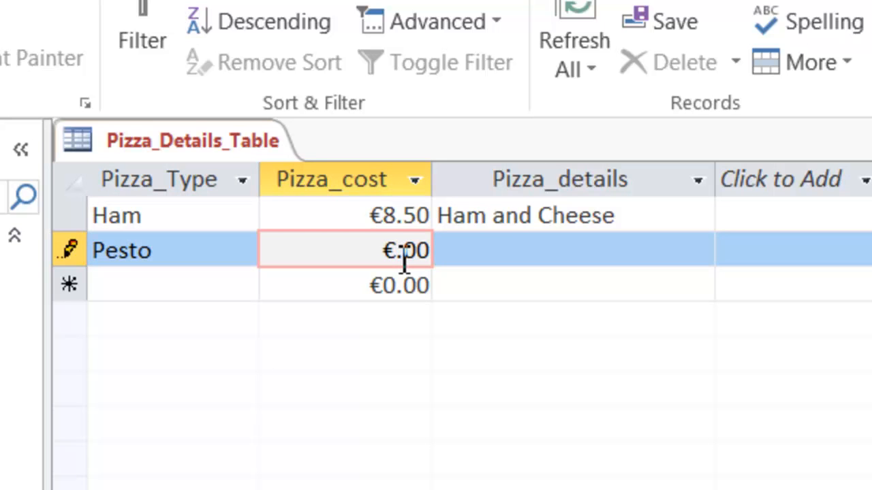
pyautogui.write('7.9')
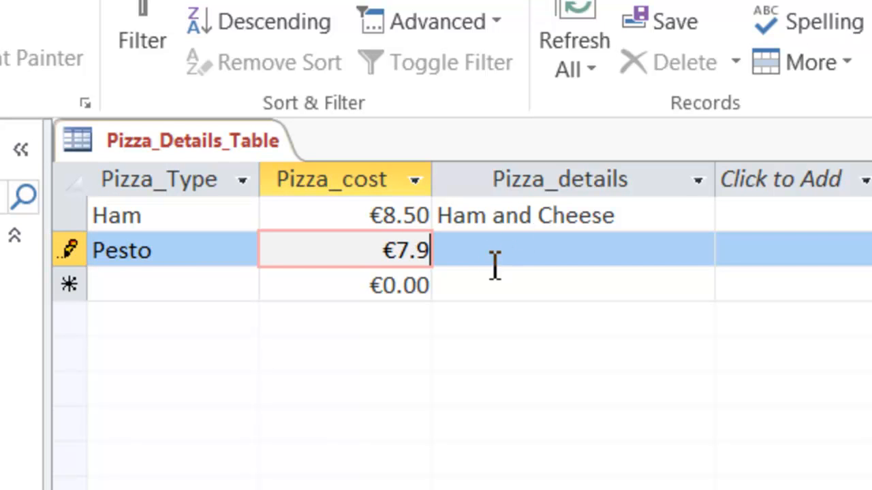
pyautogui.click(559, 251)
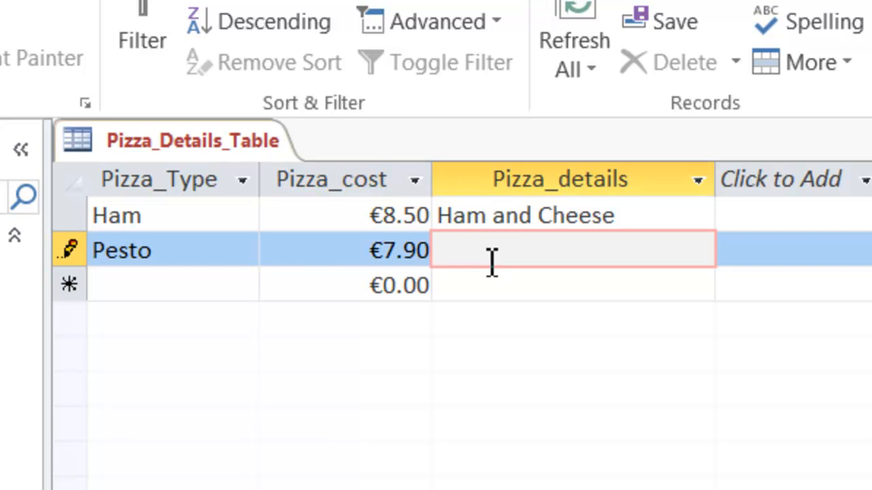
pyautogui.write('Pesto-basil and Cheese')
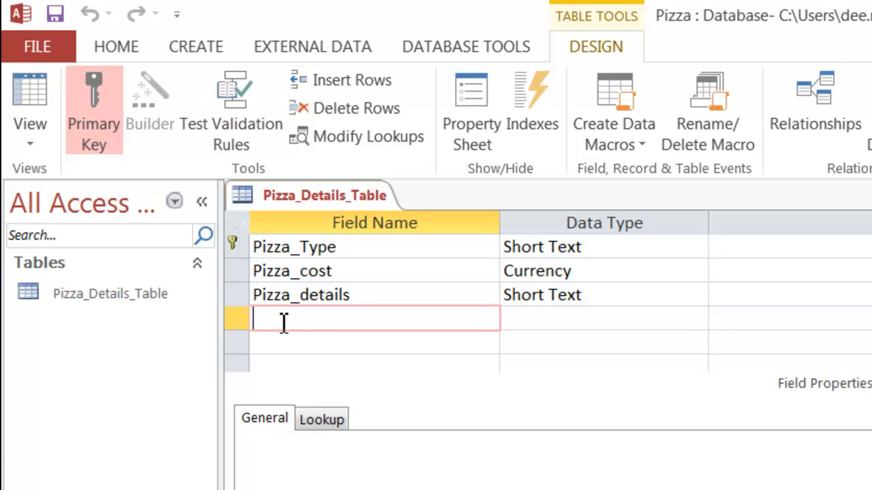
# - Name the new field Suitable_for_Vegetarians and give it the Yes/No data type
pyautogui.write('S')
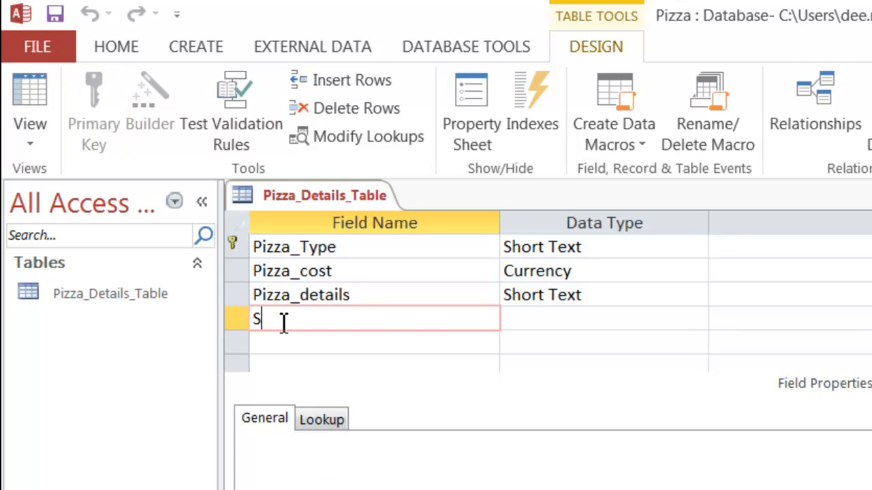
pyautogui.write('uitable_for')
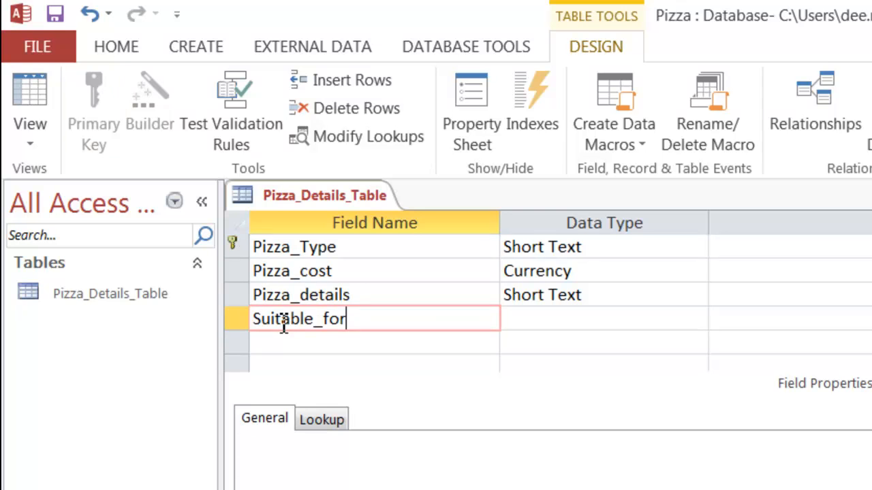
pyautogui.write('_Veg')
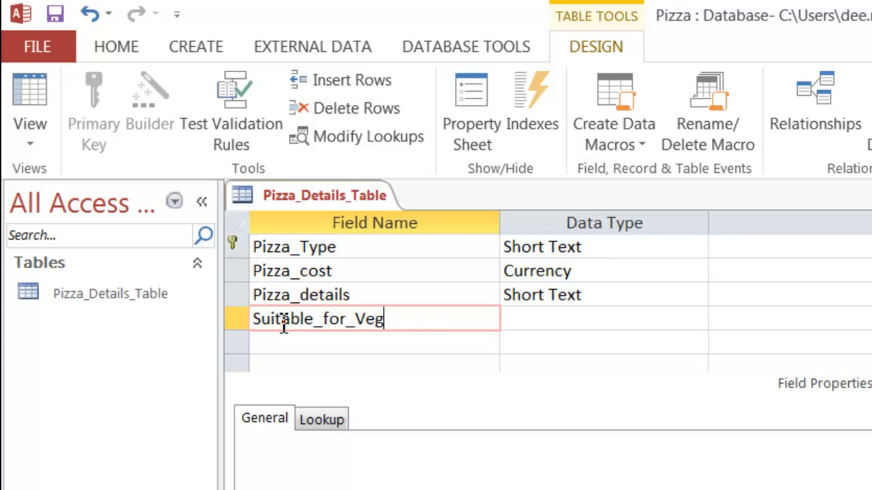
pyautogui.write('etarians')
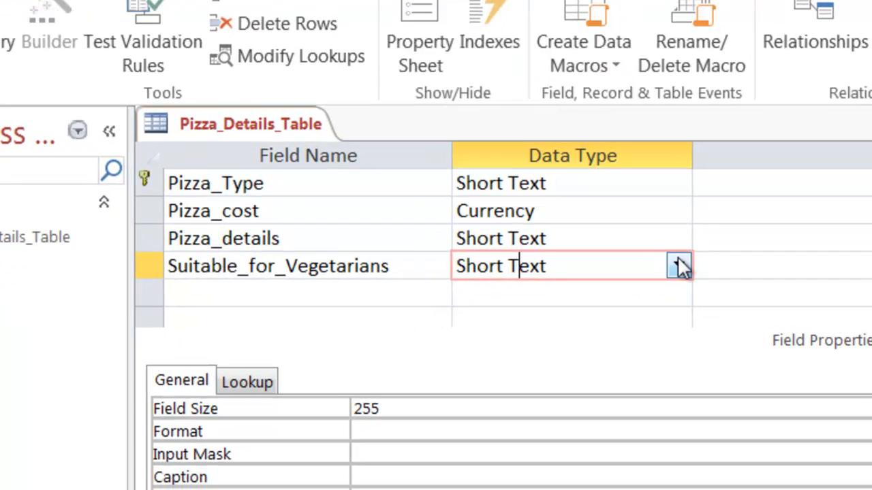
pyautogui.click(678, 265)
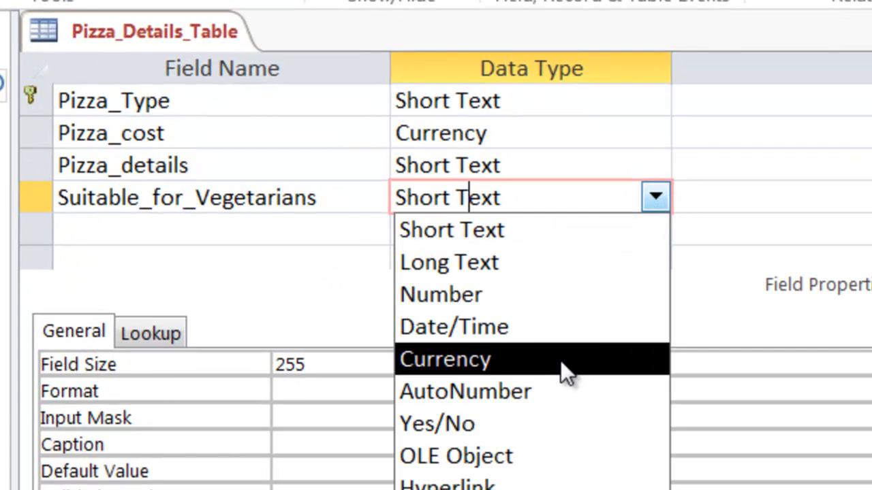
pyautogui.click(436, 422)
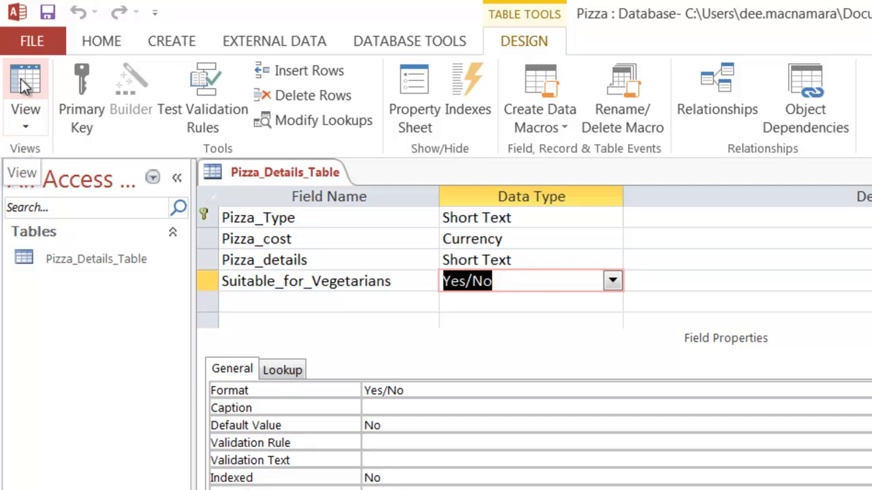
# - Back in Datasheet View, tick Suitable_for_Vegetarians for the Pesto record, leaving Ham unticked
pyautogui.click(24, 88)
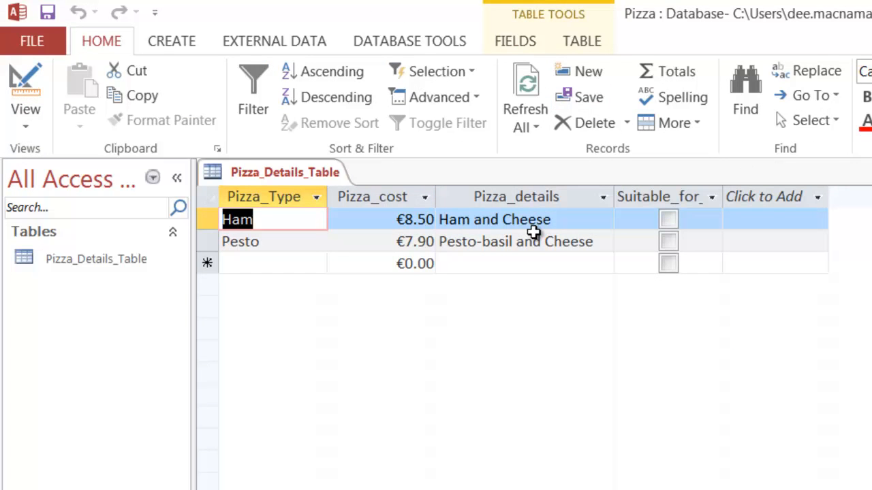
pyautogui.moveTo(537, 251)
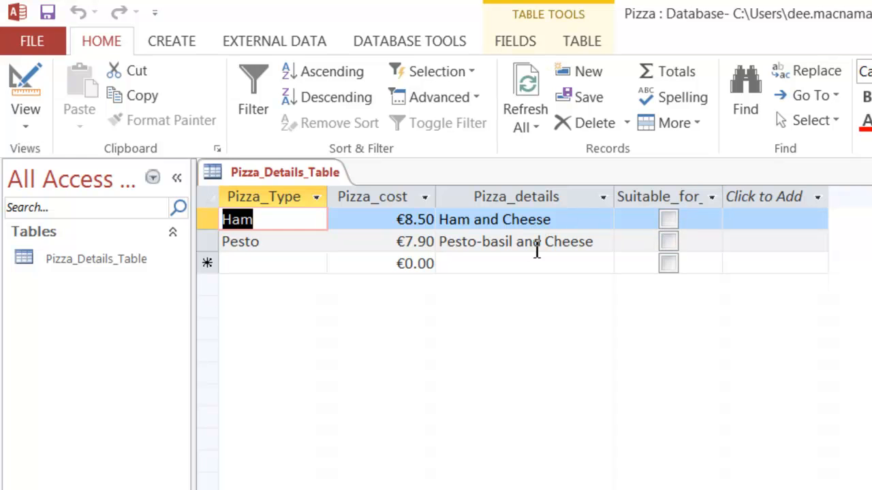
pyautogui.click(667, 241)
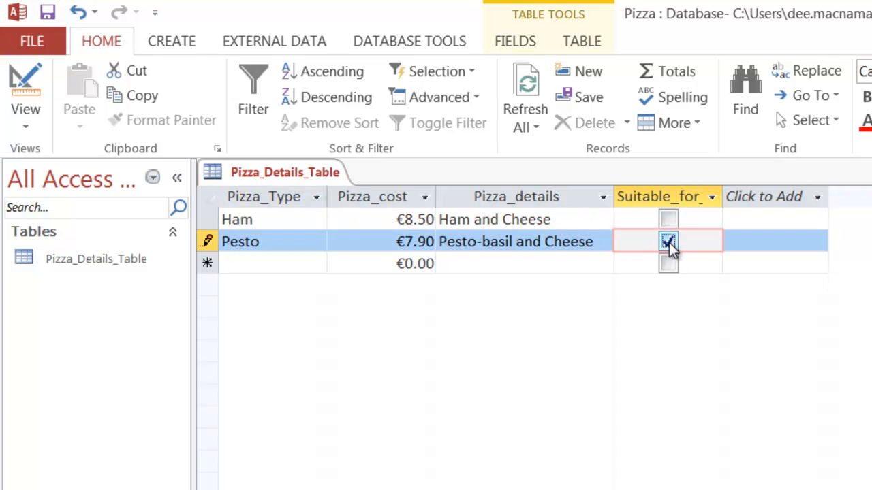
pyautogui.click(667, 241)
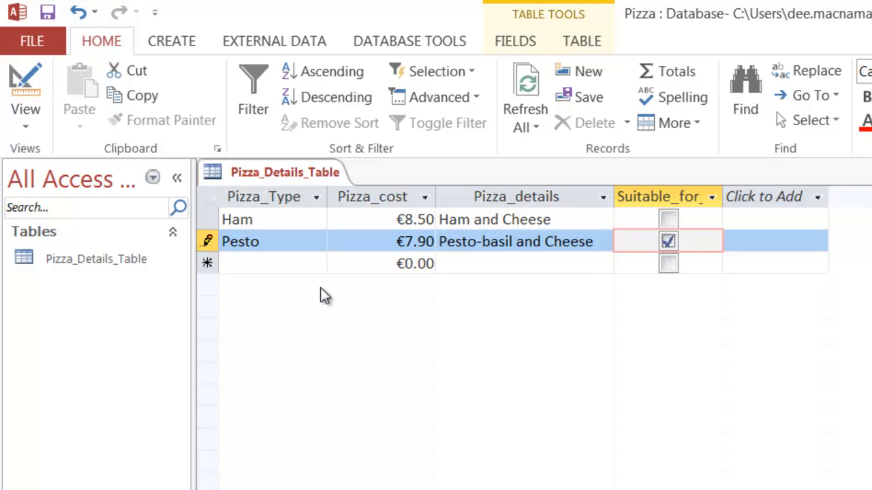